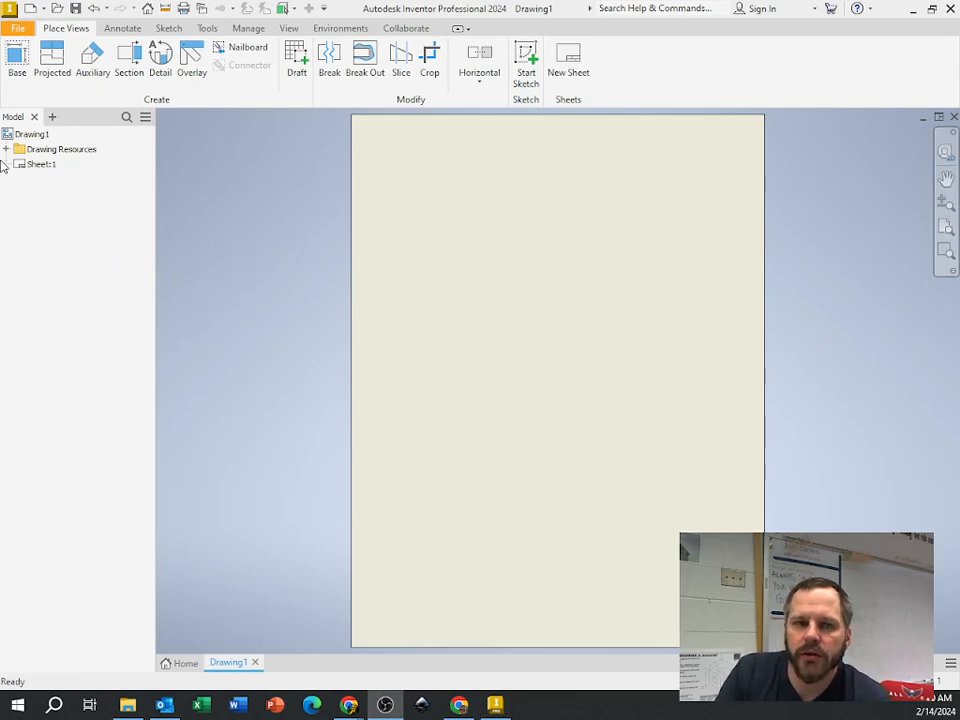
Switch the ribbon to the Sketch tab for the blank drawing sheet
click(163, 28)
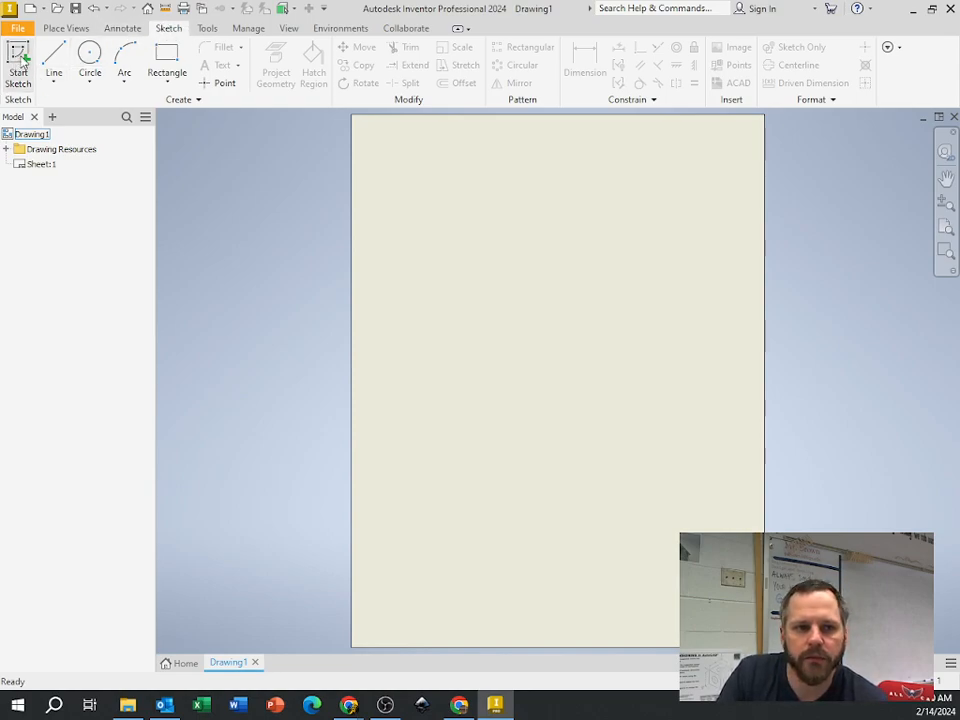
Create Sketch3 on Sheet:1 with Start Sketch
click(18, 58)
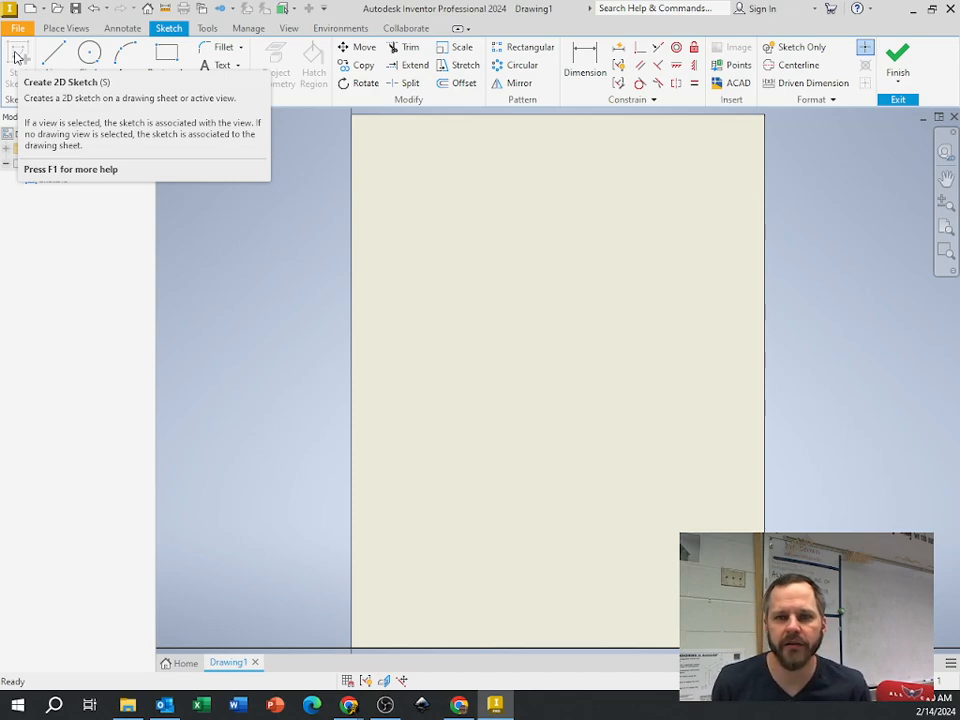
click(20, 52)
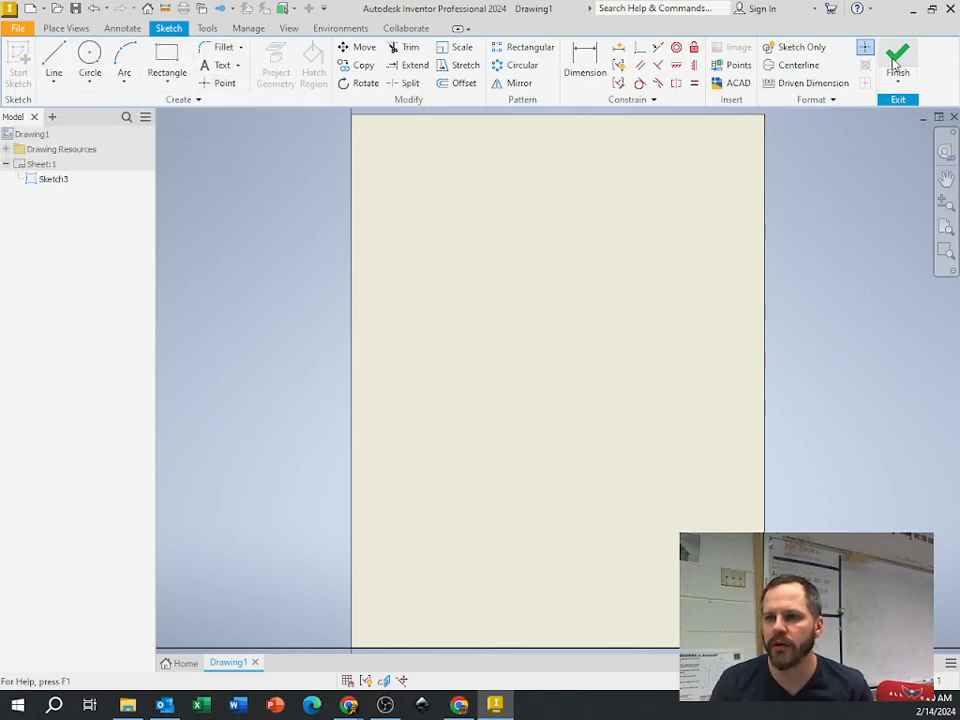
mouse_move(901, 52)
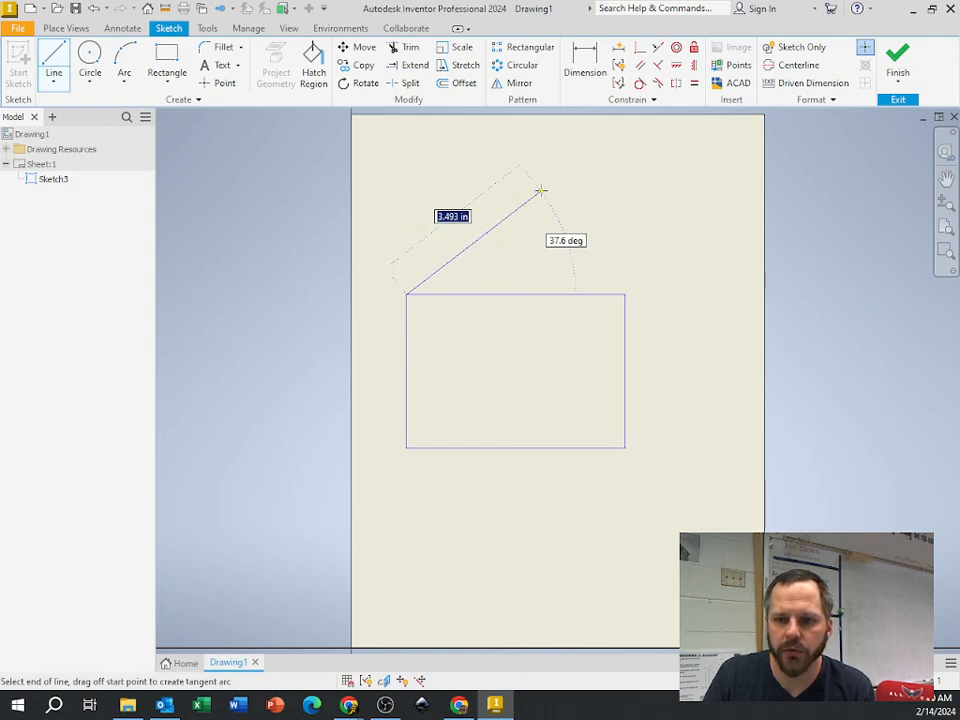
Place the peak of the pointed roof above the rectangular house
click(625, 294)
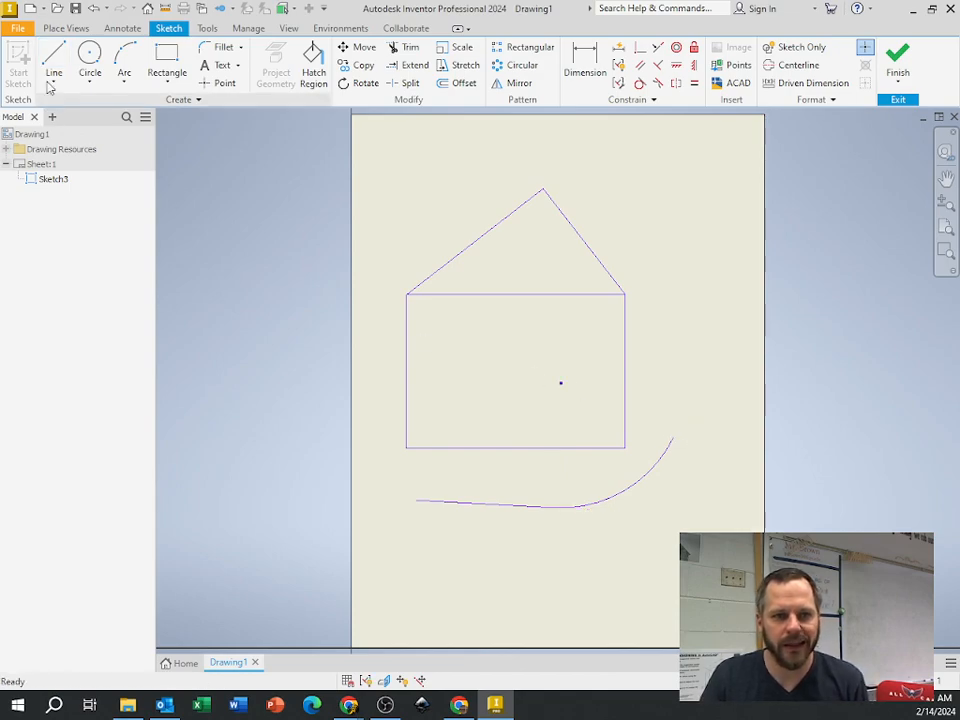
Draw an open polyline arching above and down the right side of the house
click(53, 67)
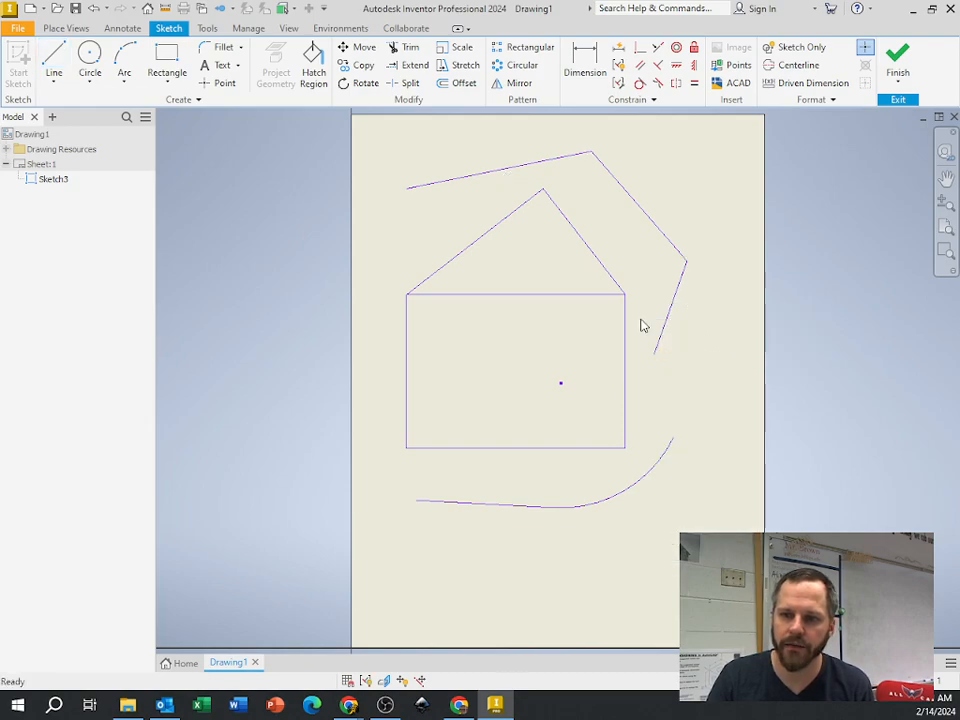
click(64, 70)
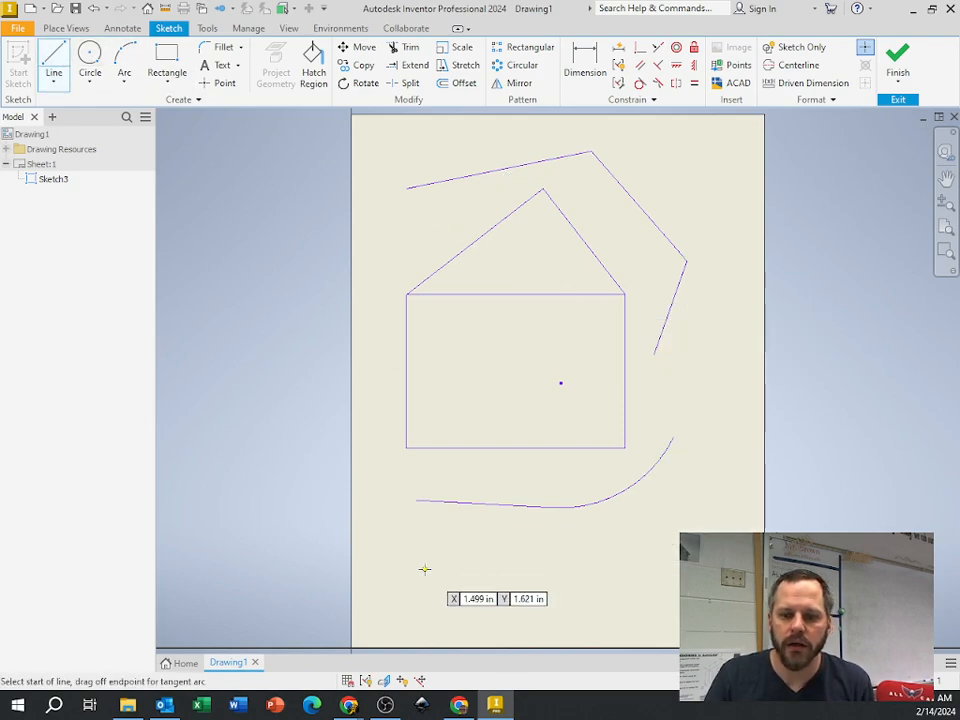